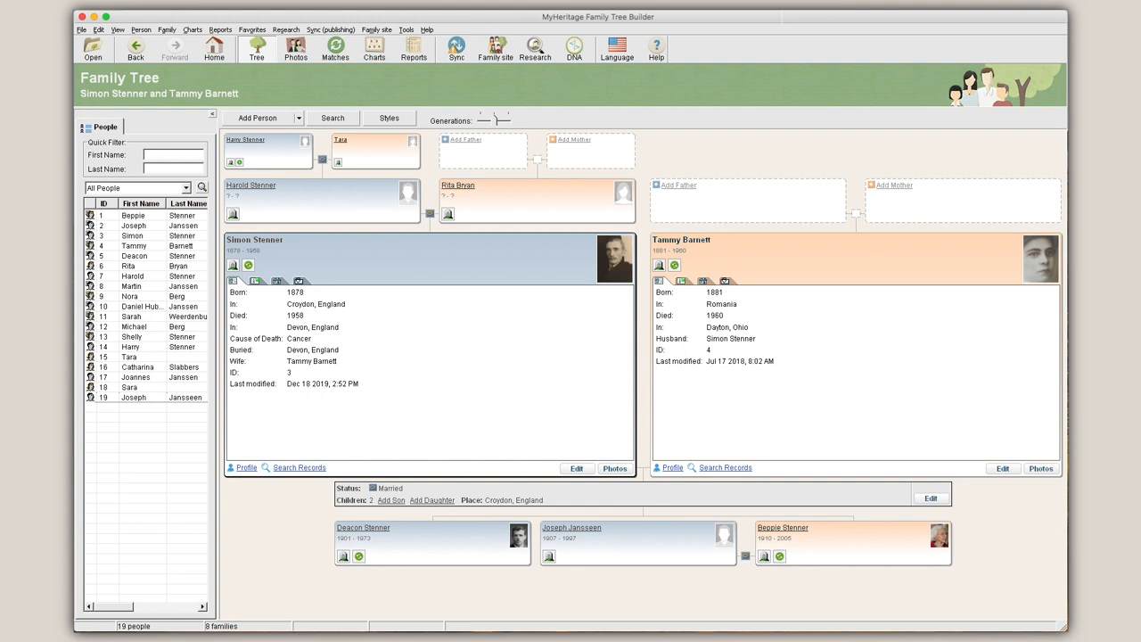
# Step: Open the Photos library and expand the New dropdown of media options
pyautogui.click(295, 49)
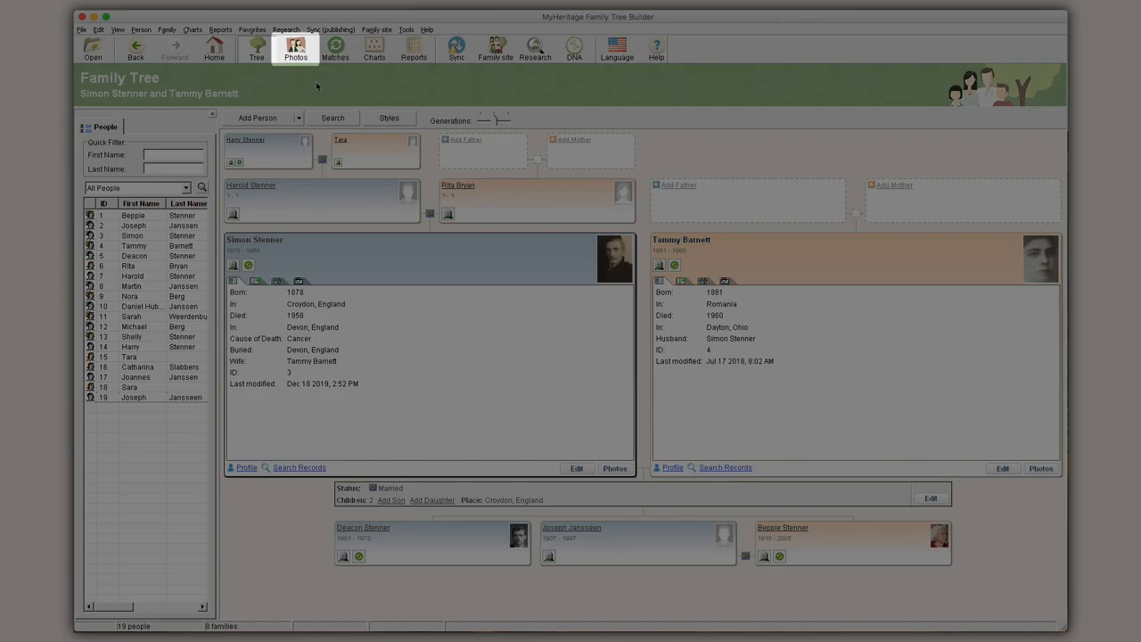
pyautogui.click(295, 49)
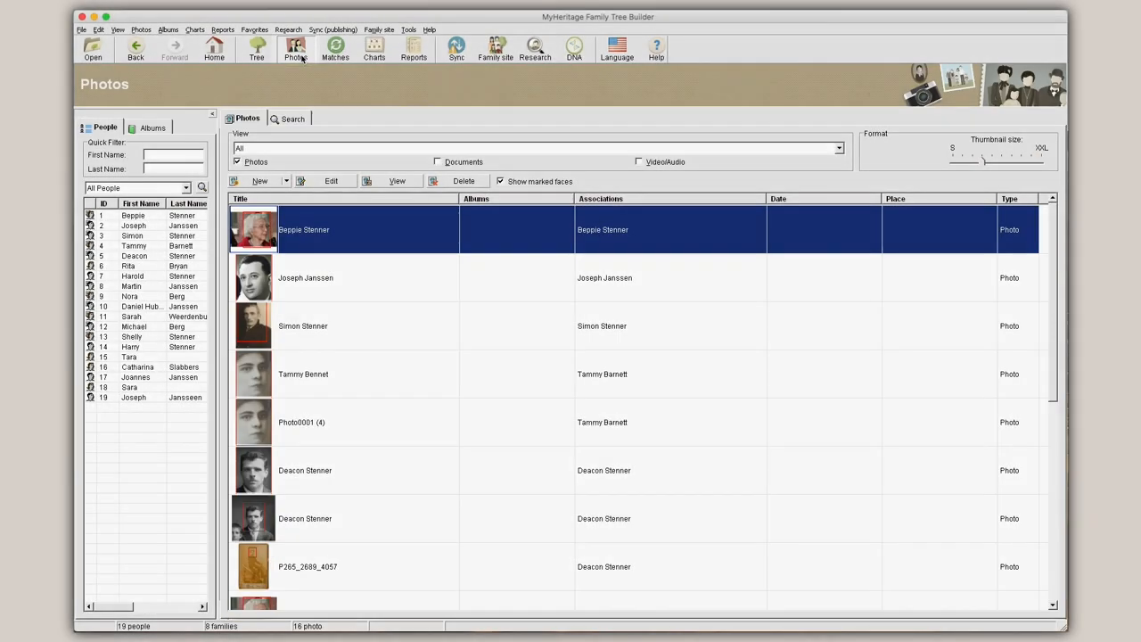
pyautogui.moveTo(288, 86)
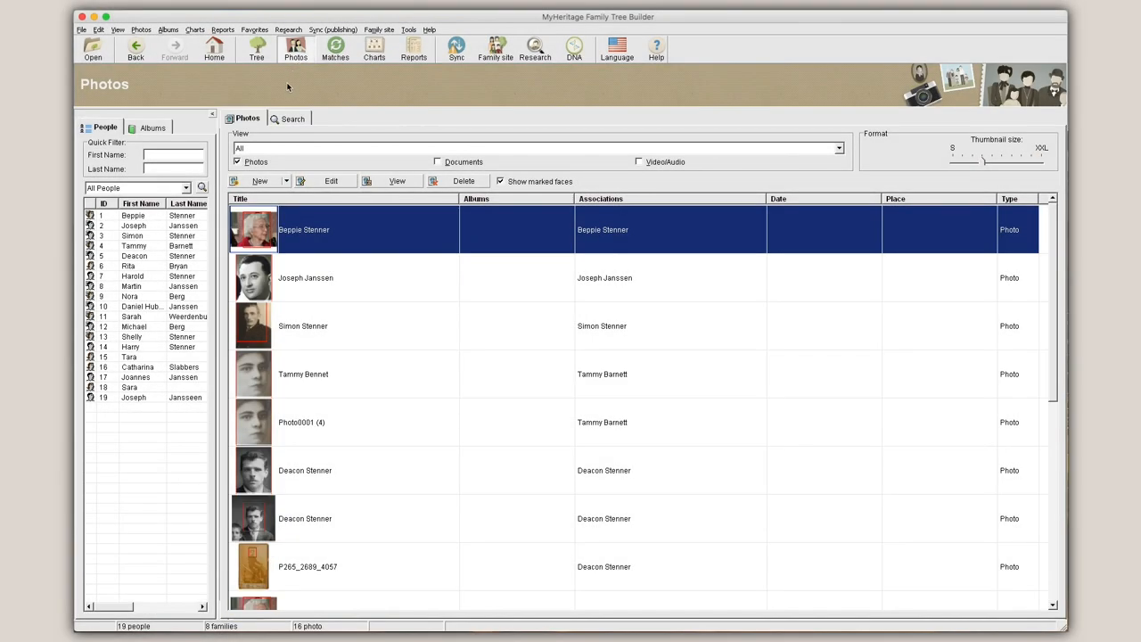
pyautogui.click(260, 180)
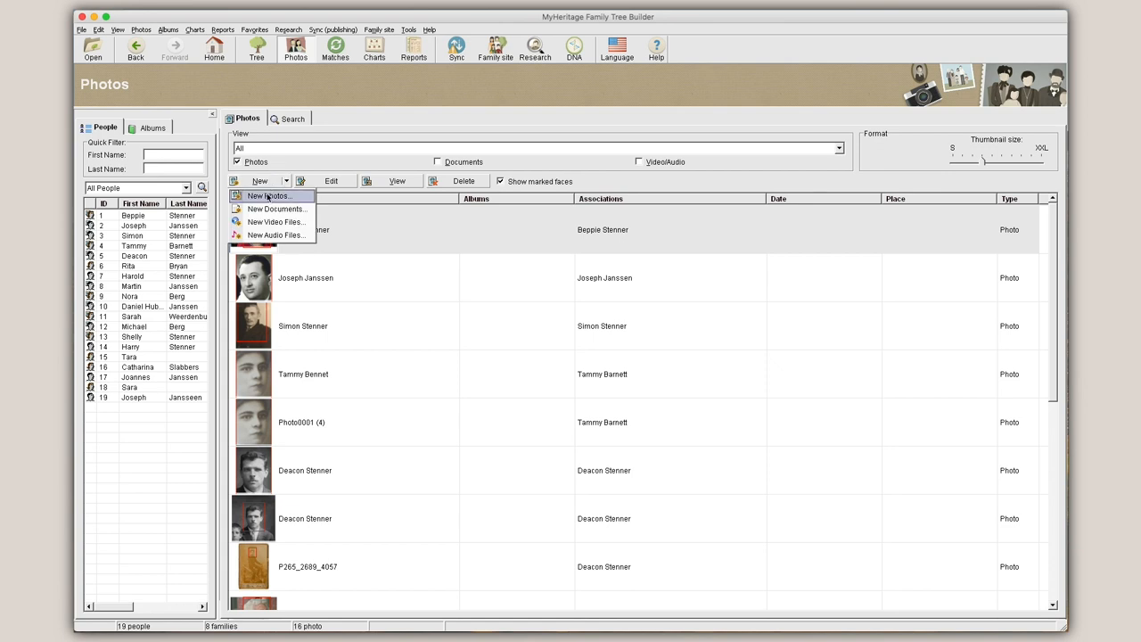
# Step: Start New Photos and browse to select Image-5.jpg on the Desktop
pyautogui.click(269, 195)
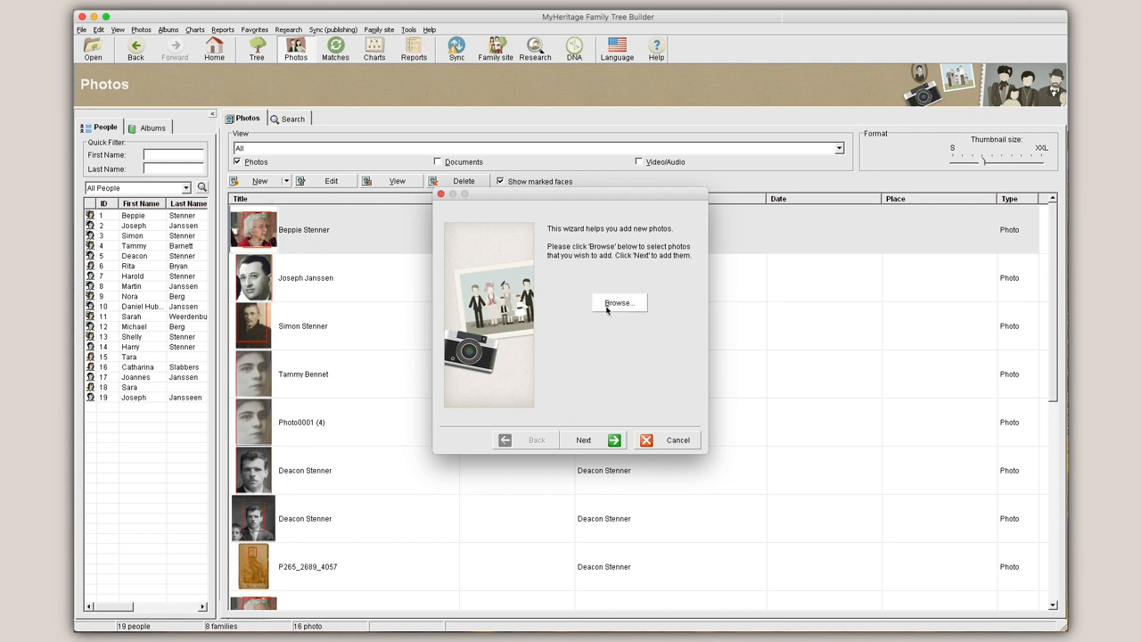
pyautogui.click(619, 302)
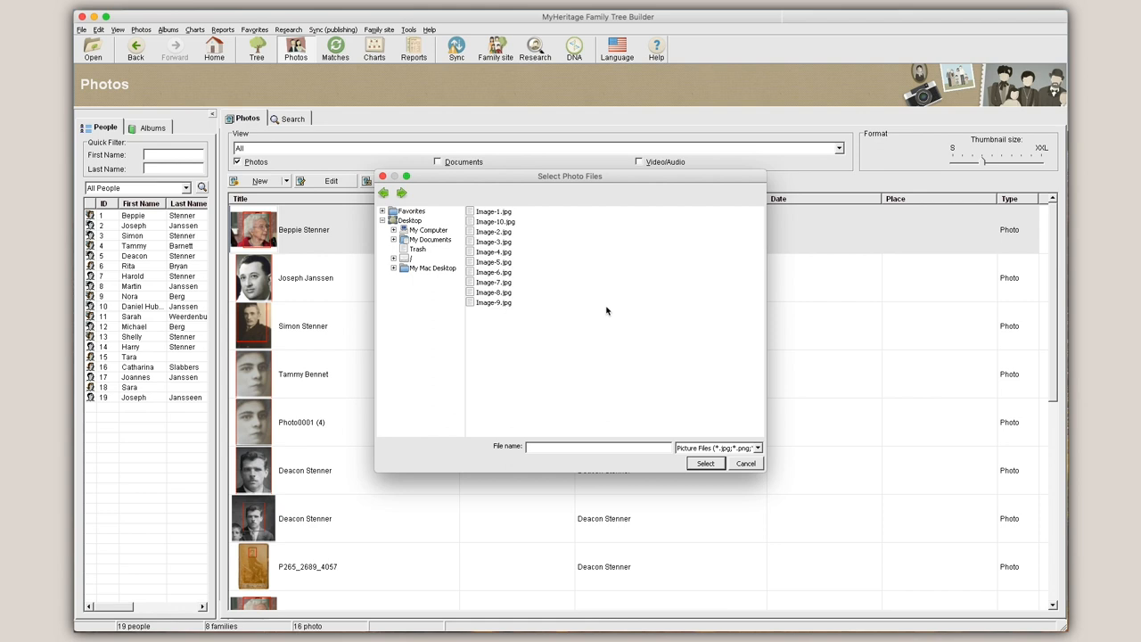
pyautogui.click(493, 262)
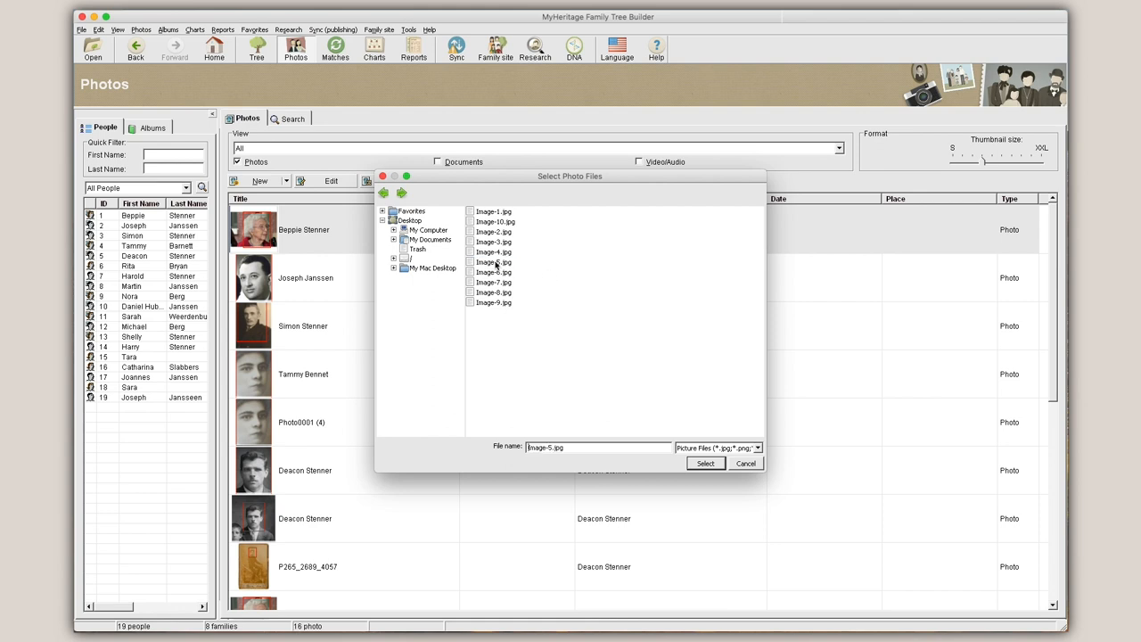
pyautogui.click(494, 262)
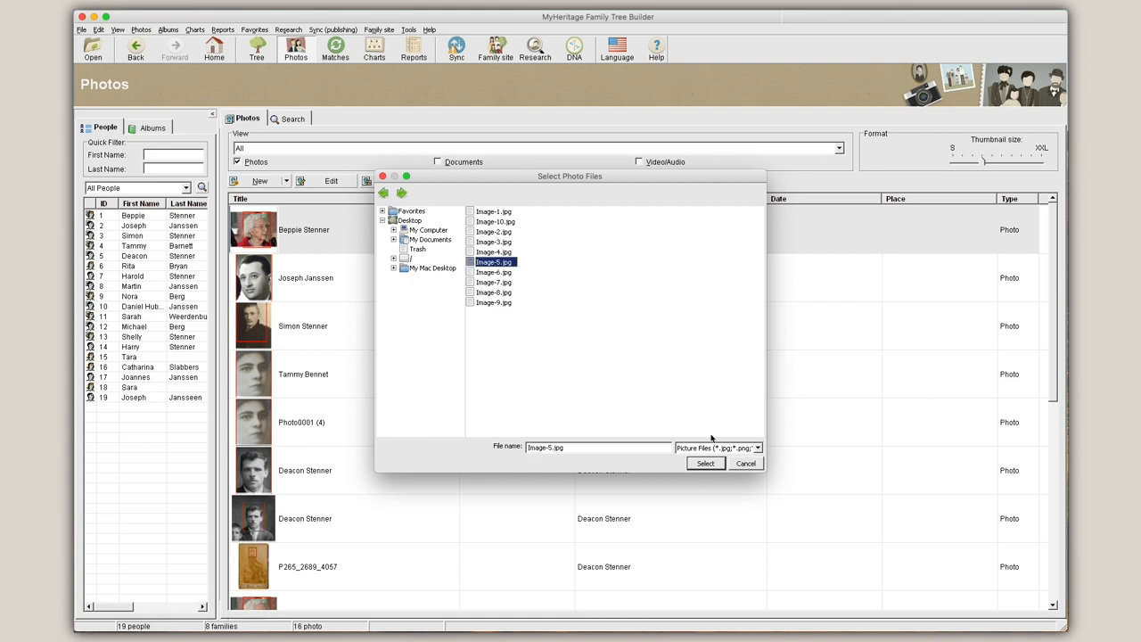
pyautogui.click(705, 463)
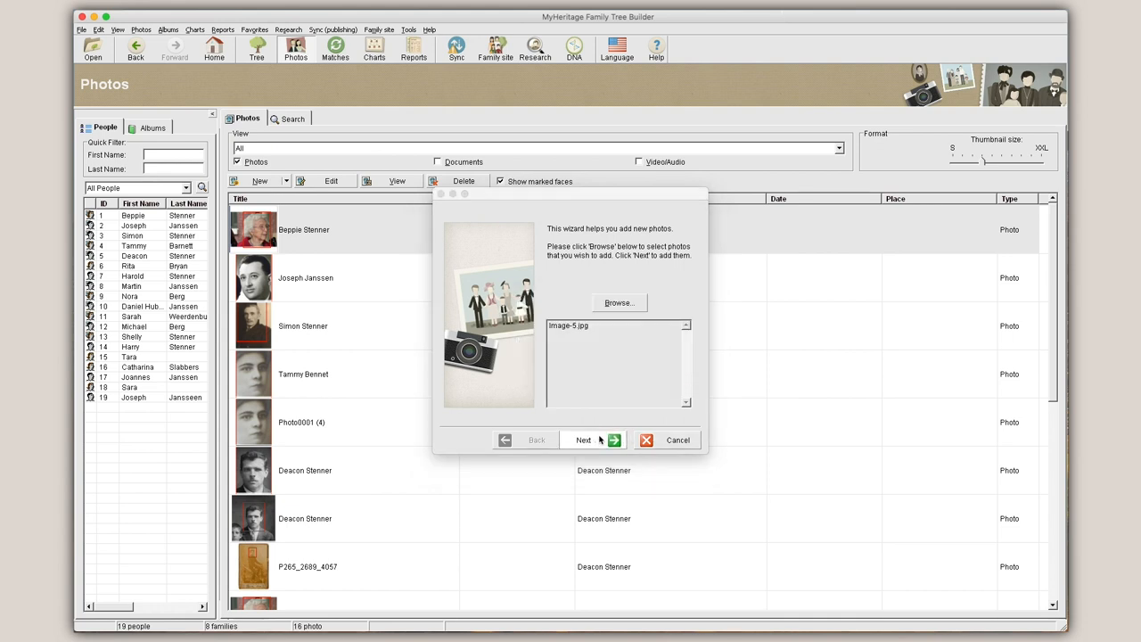
# Step: Finish the add-photo wizard for Image-5 with the details editor opening
pyautogui.click(583, 440)
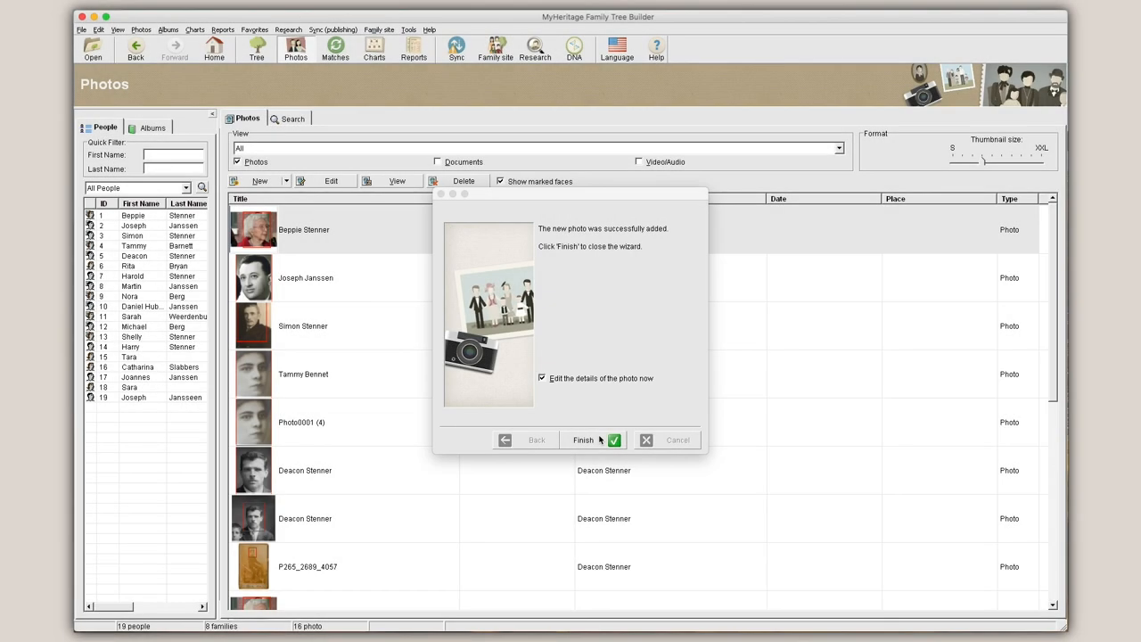
pyautogui.click(583, 439)
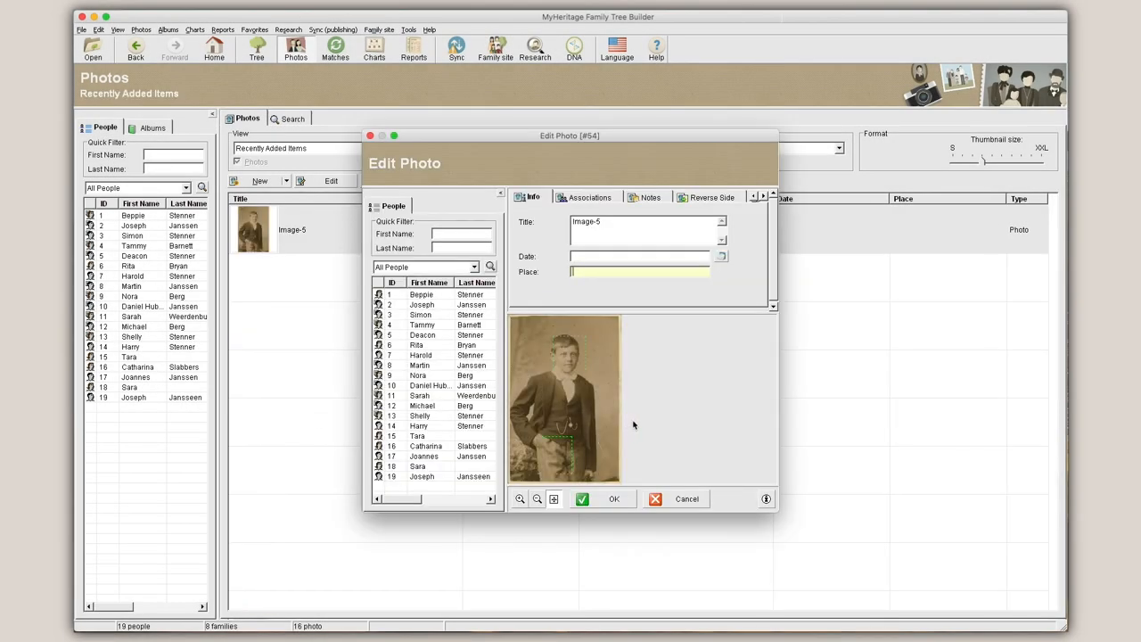
# Step: Fill in title 'Joseph As Kid', date 1920 and place Germany for the photo
pyautogui.click(648, 232)
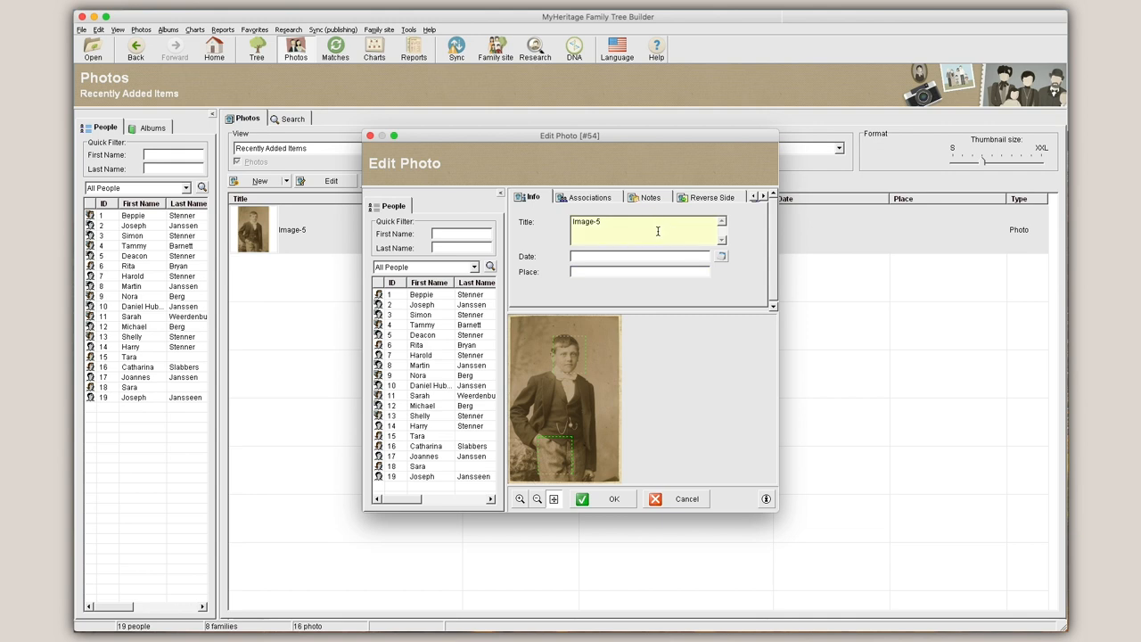
pyautogui.write('Joseph As Kid')
pyautogui.click(640, 271)
pyautogui.write('Germany')
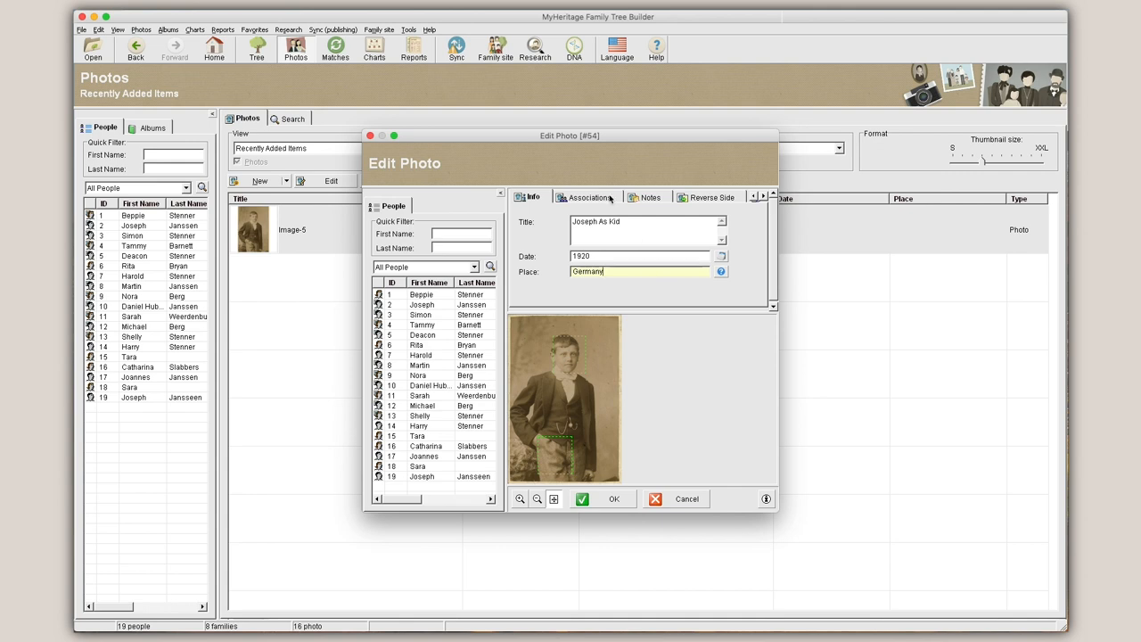
pyautogui.click(586, 197)
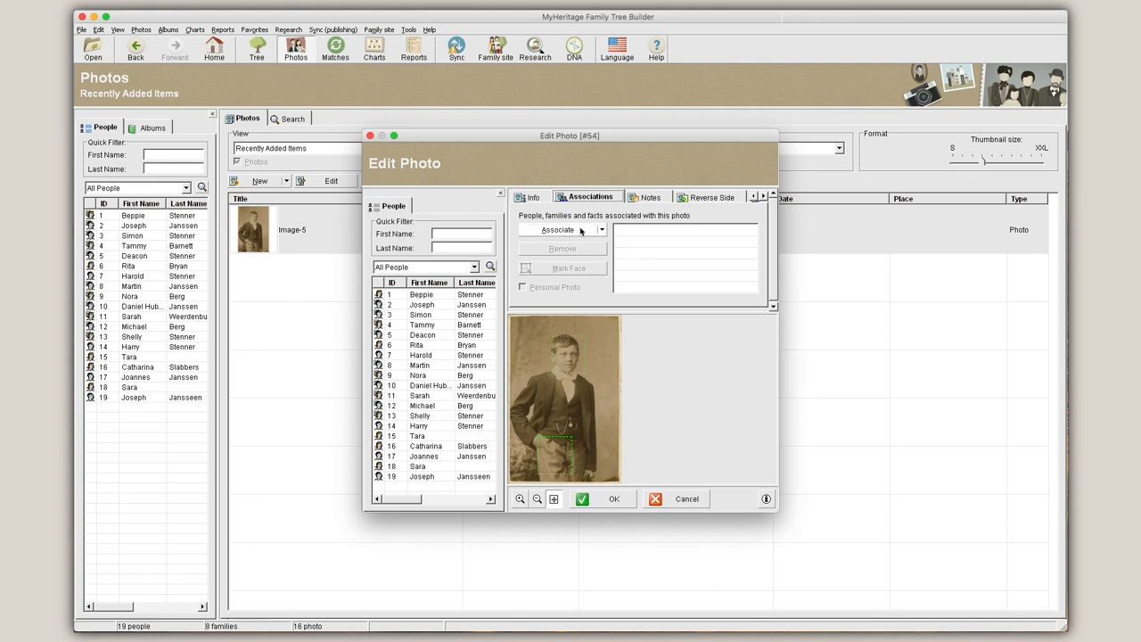
pyautogui.click(557, 230)
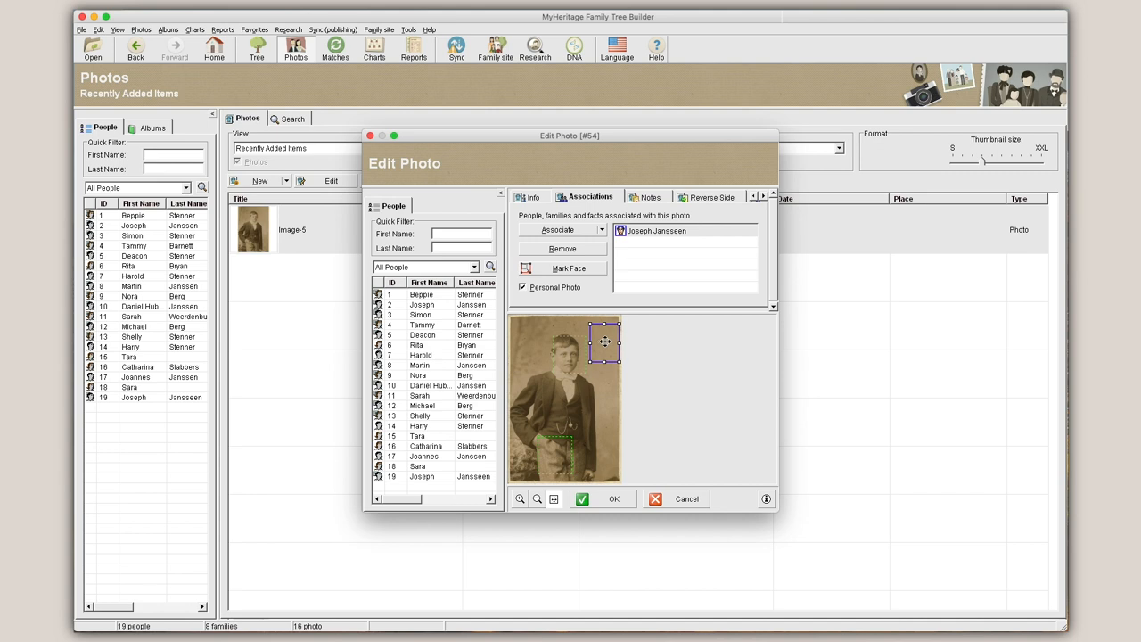
pyautogui.moveTo(604, 341); pyautogui.dragTo(569, 355)
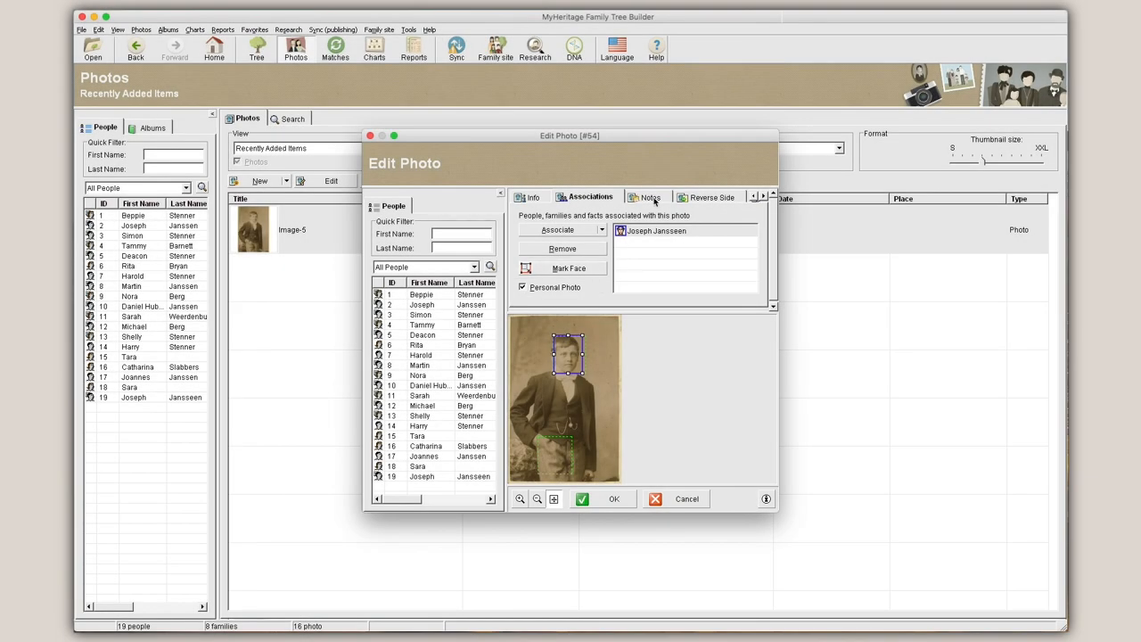
pyautogui.click(650, 197)
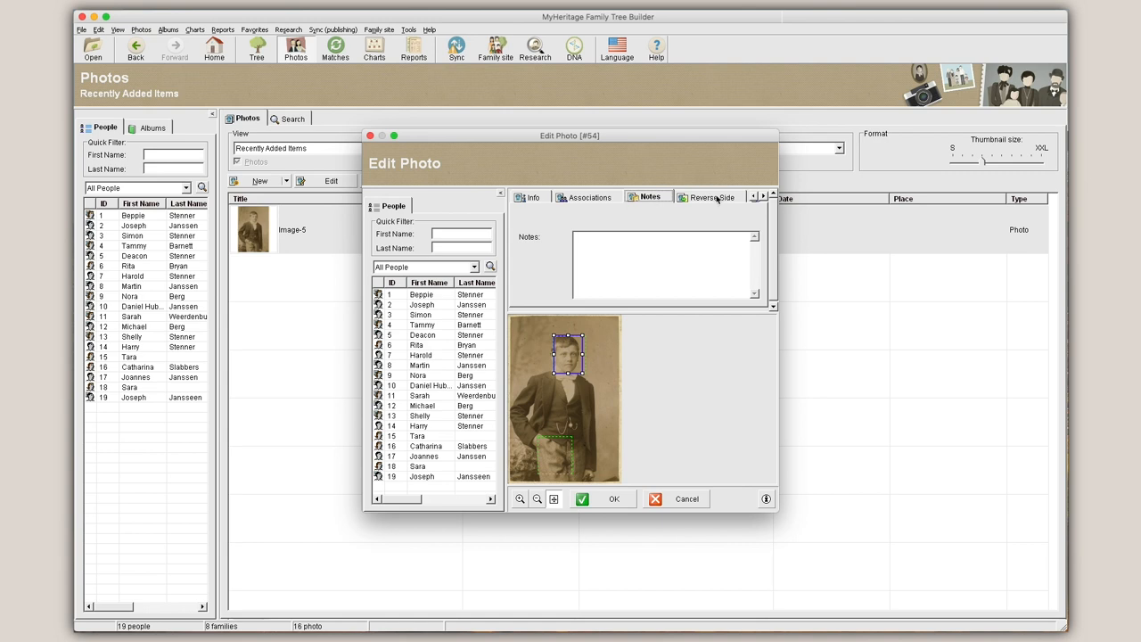
pyautogui.click(710, 197)
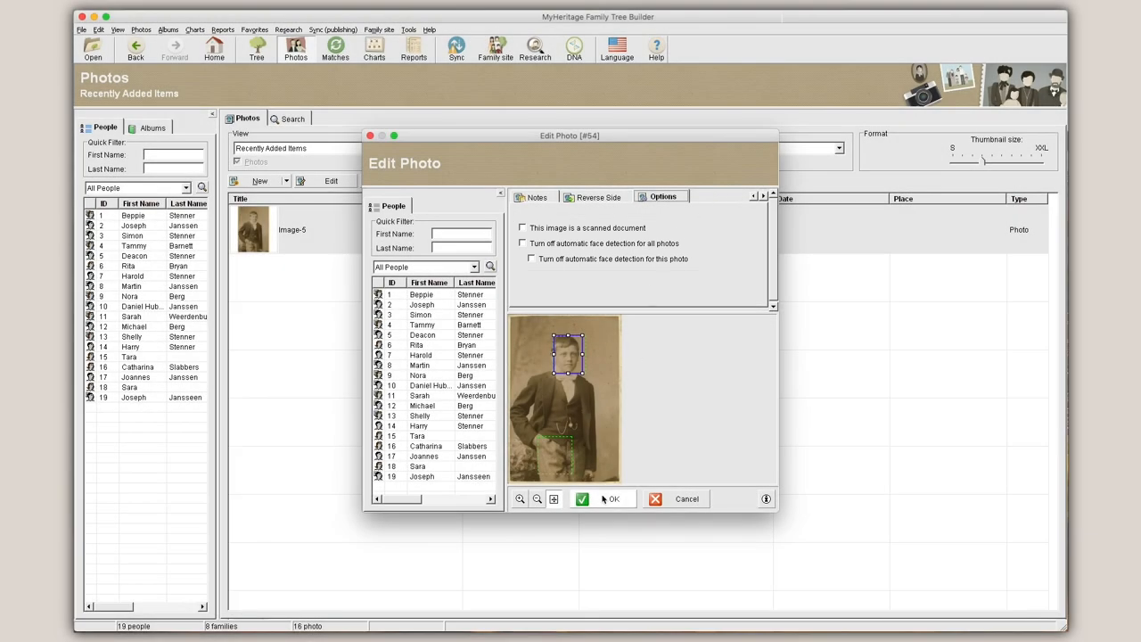
pyautogui.click(607, 498)
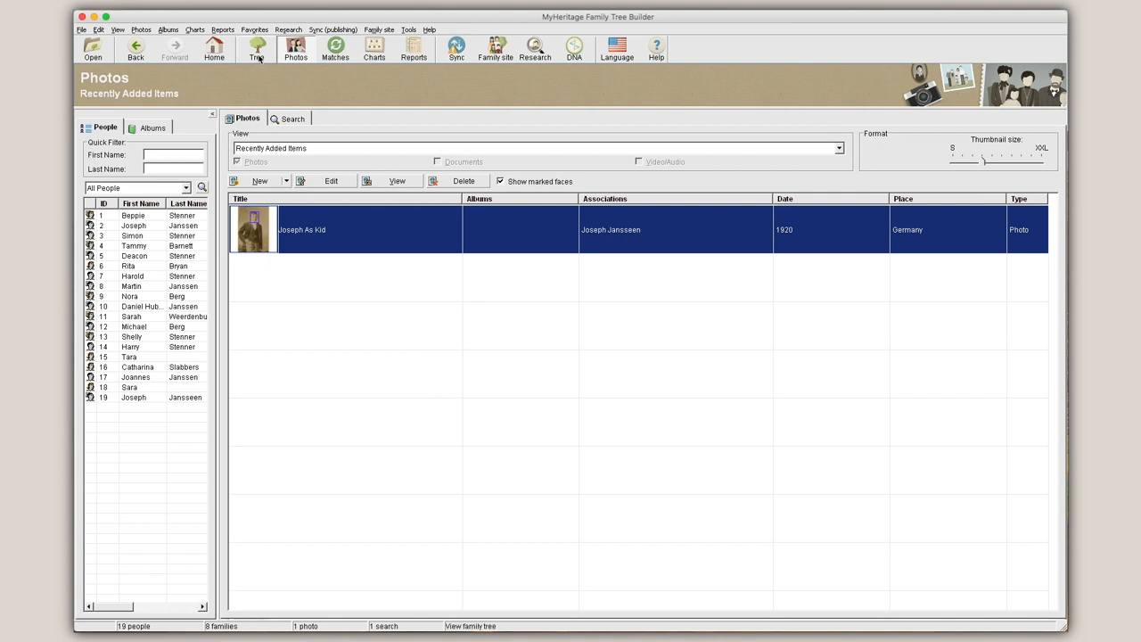
pyautogui.click(257, 49)
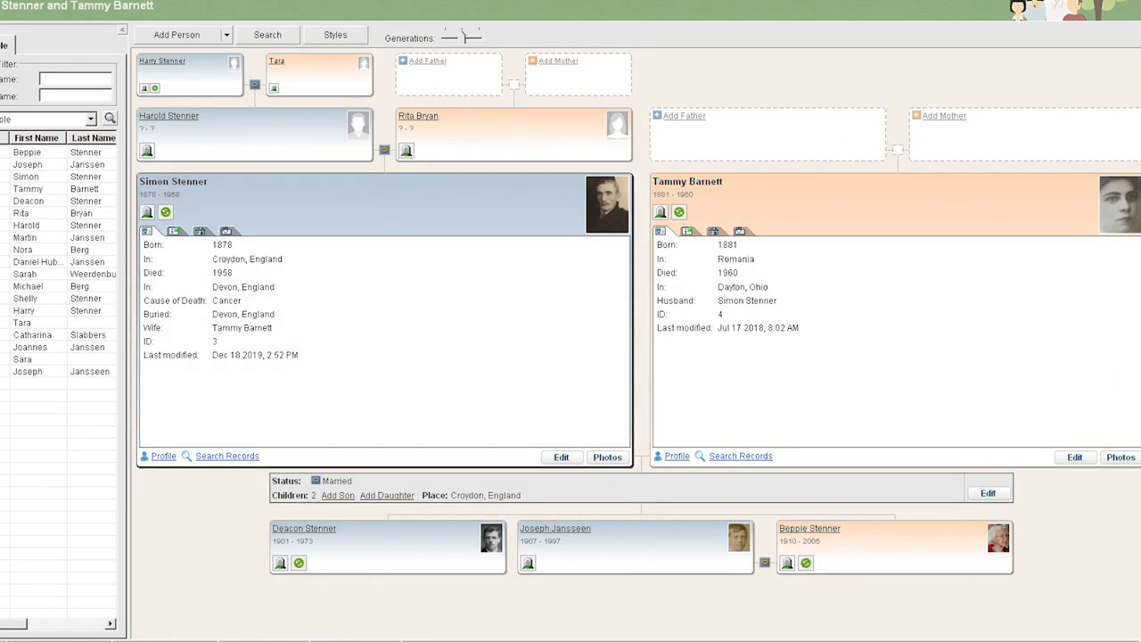
pyautogui.click(635, 544)
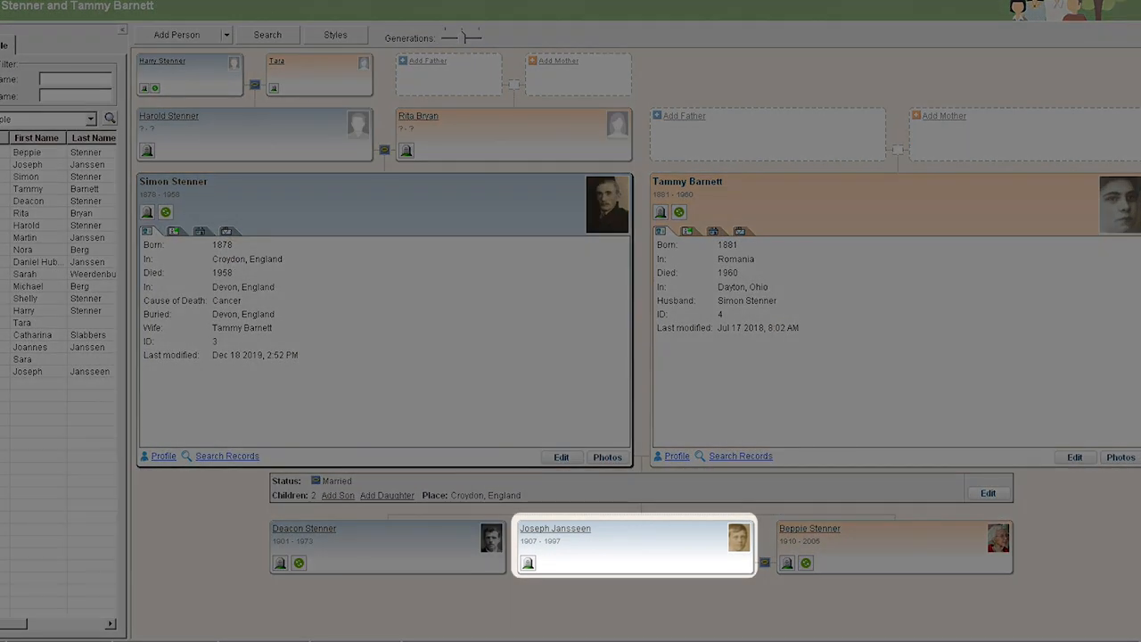